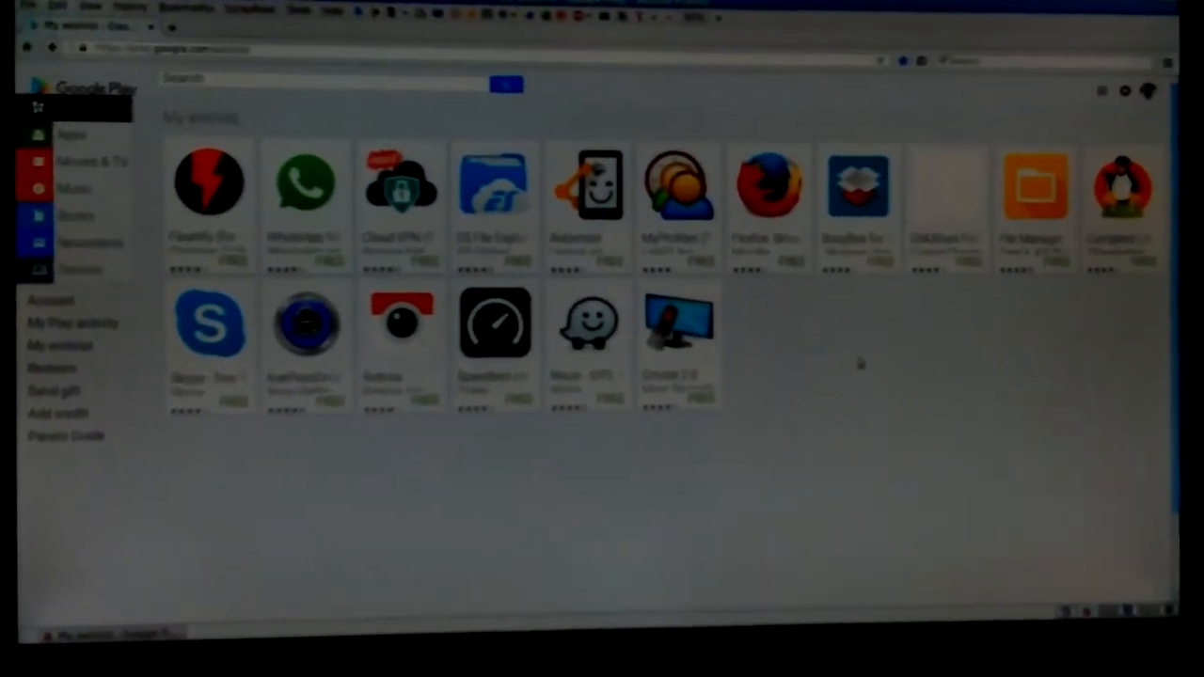
# Step: Scroll down through the All Apps grid of installed Android apps
pyautogui.scroll(-3)
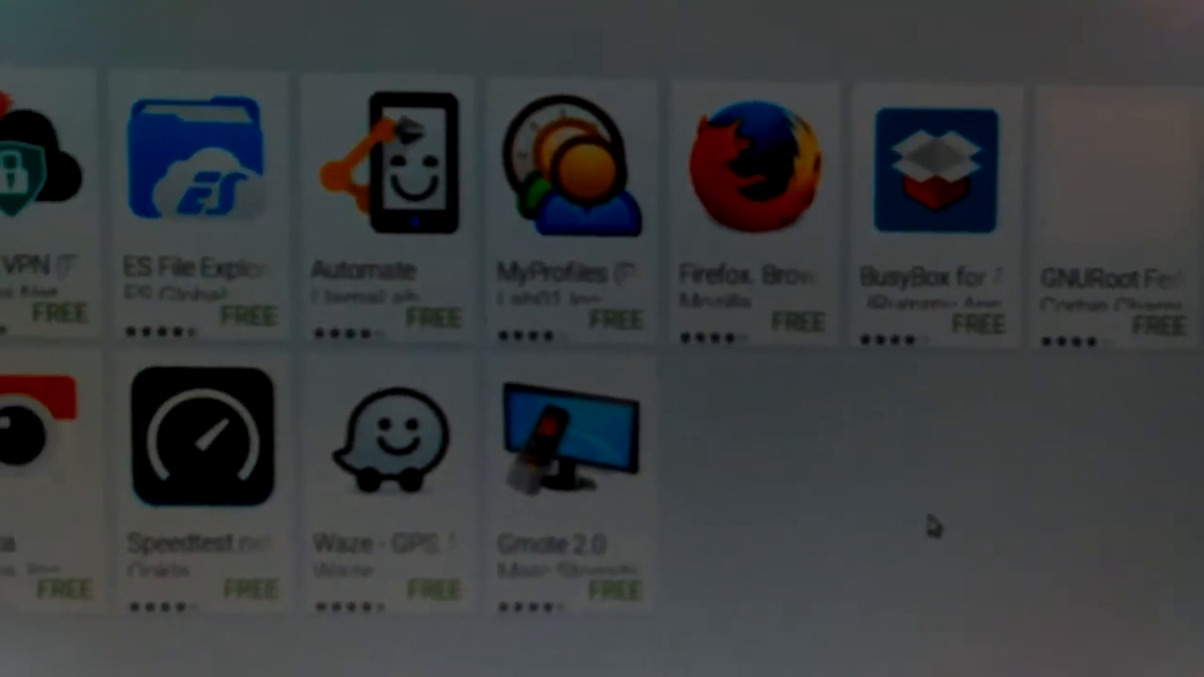
pyautogui.hscroll(-3)
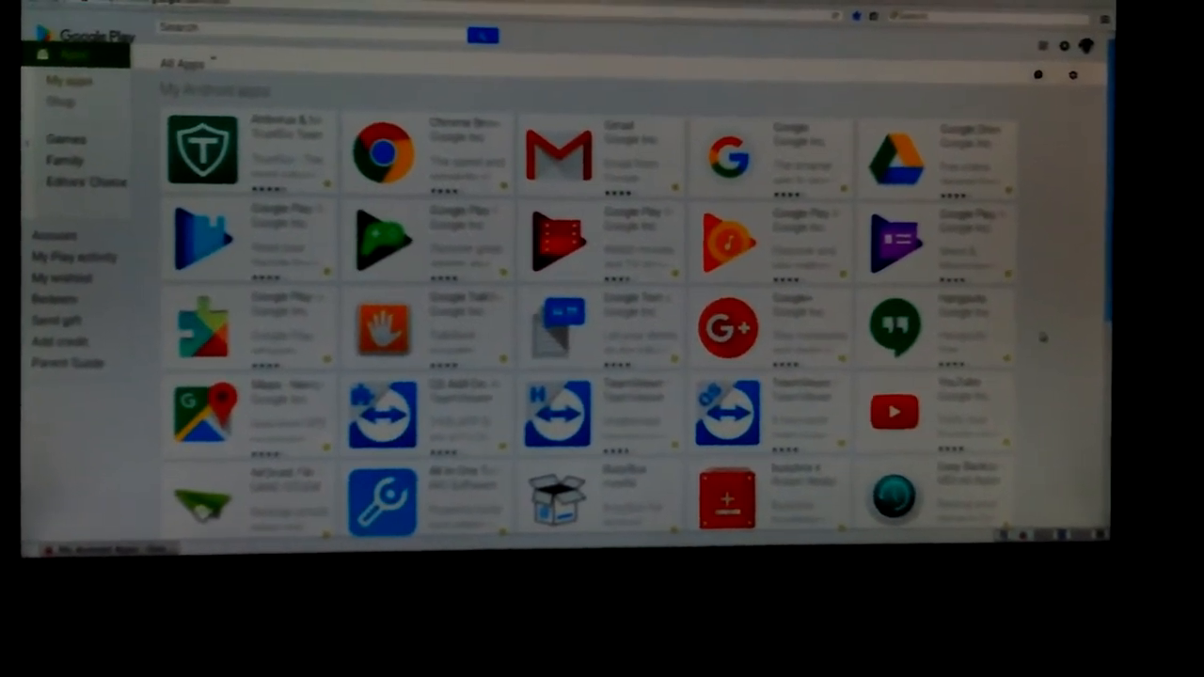
pyautogui.scroll(-3)
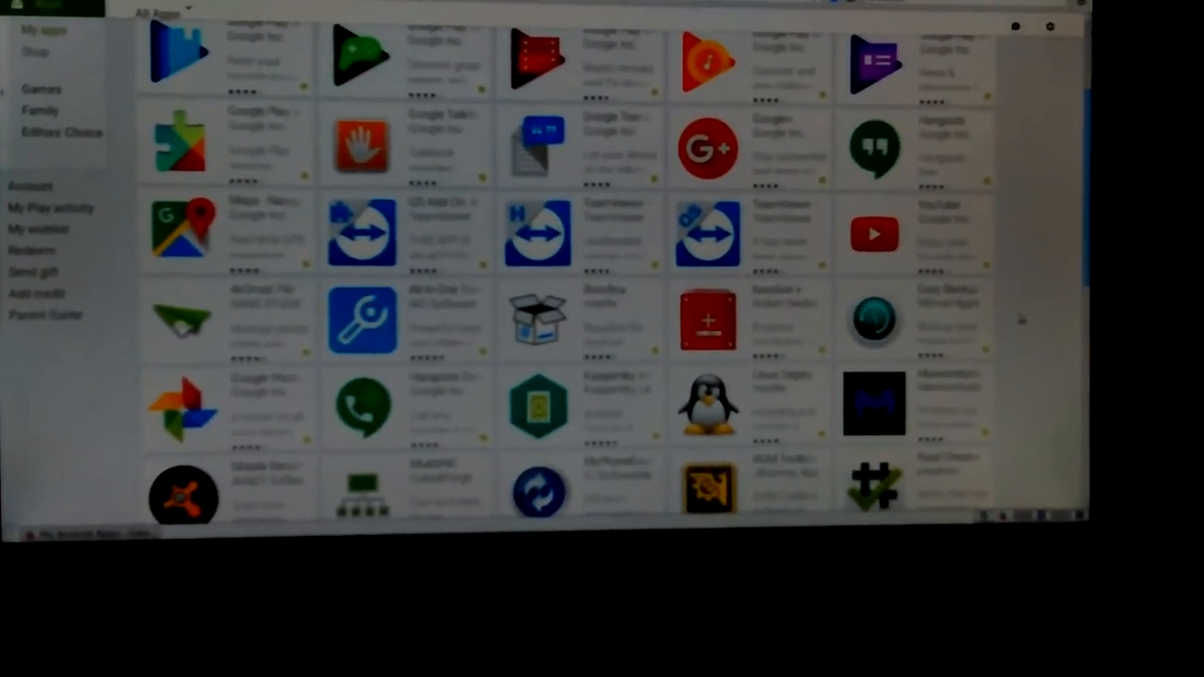
pyautogui.scroll(-3)
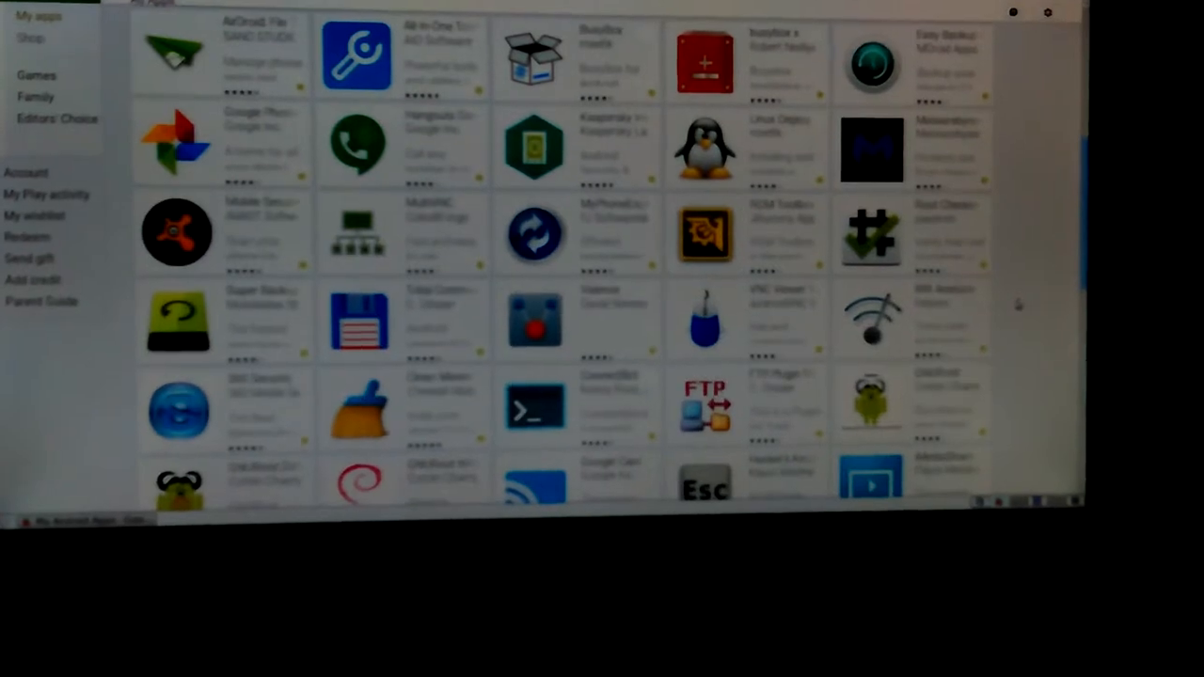
pyautogui.scroll(-3)
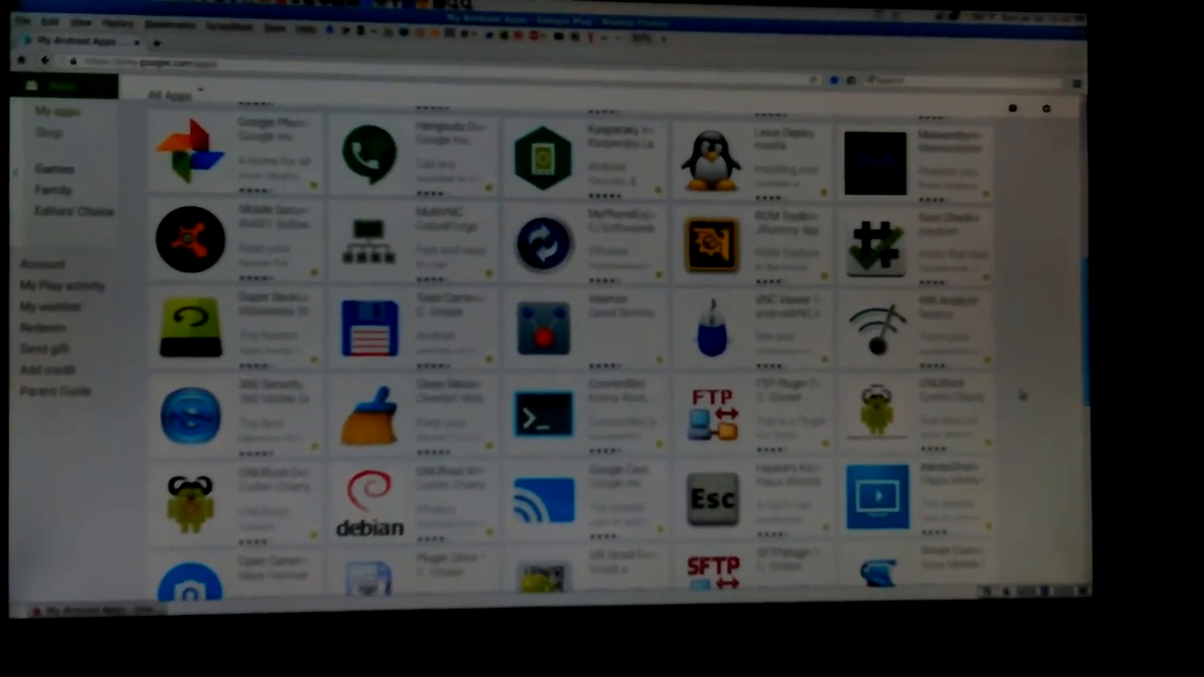
pyautogui.scroll(-3)
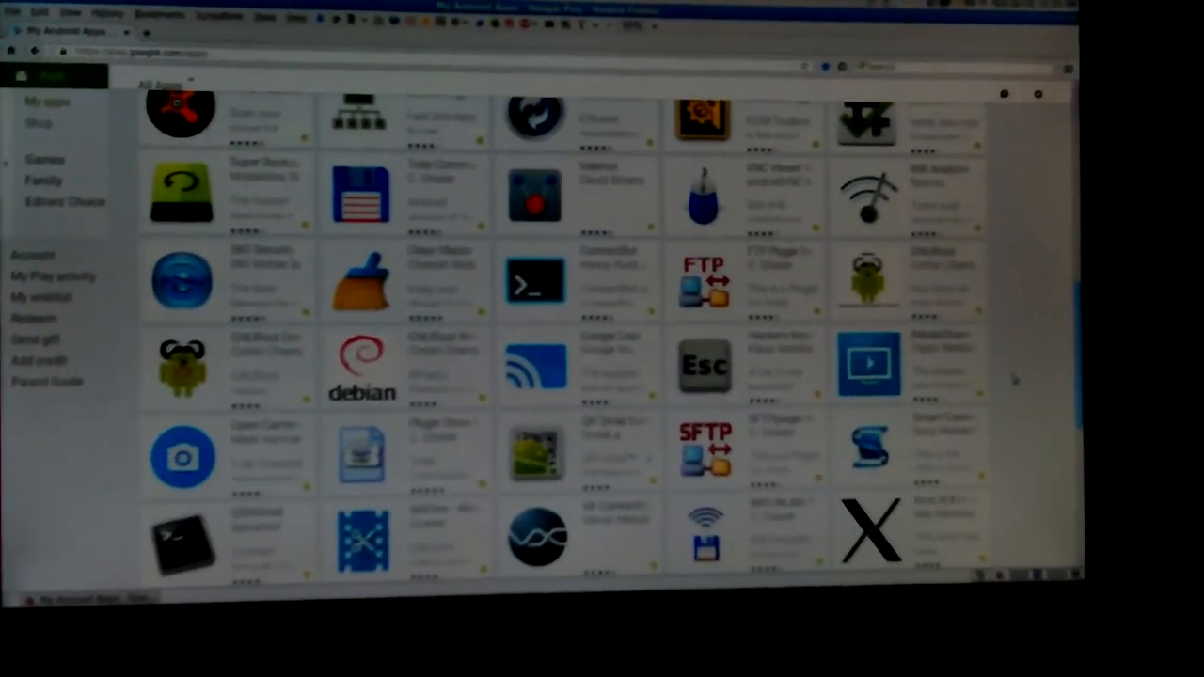
pyautogui.scroll(-3)
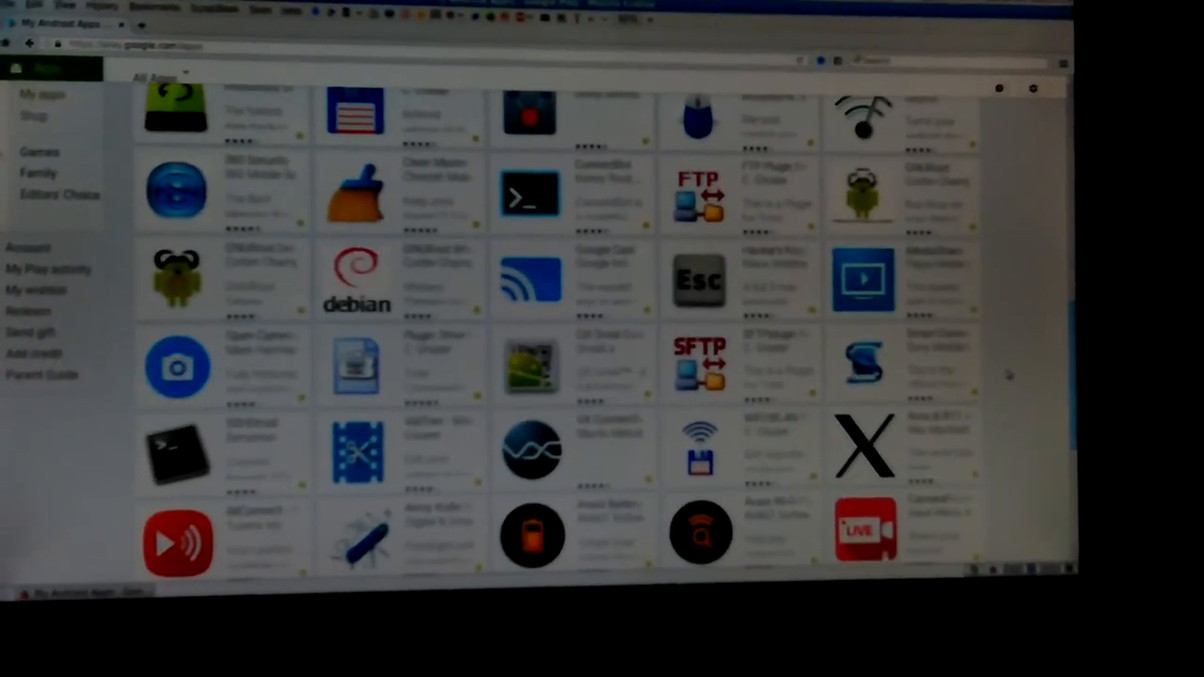
pyautogui.scroll(-3)
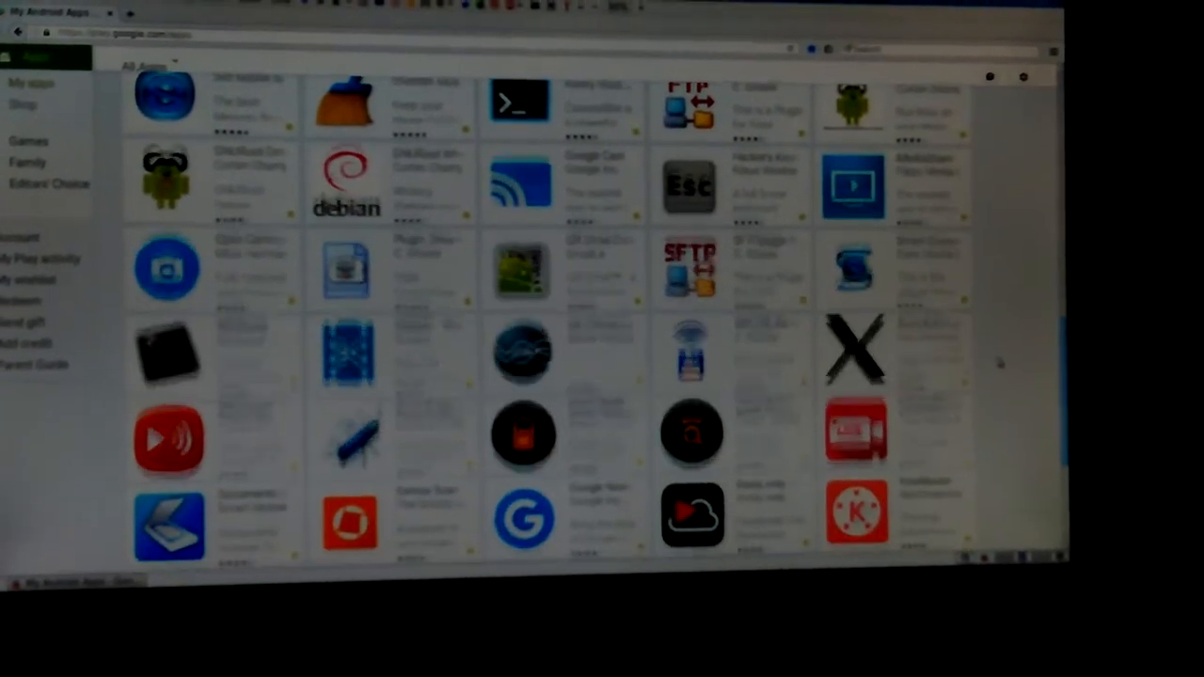
pyautogui.scroll(-3)
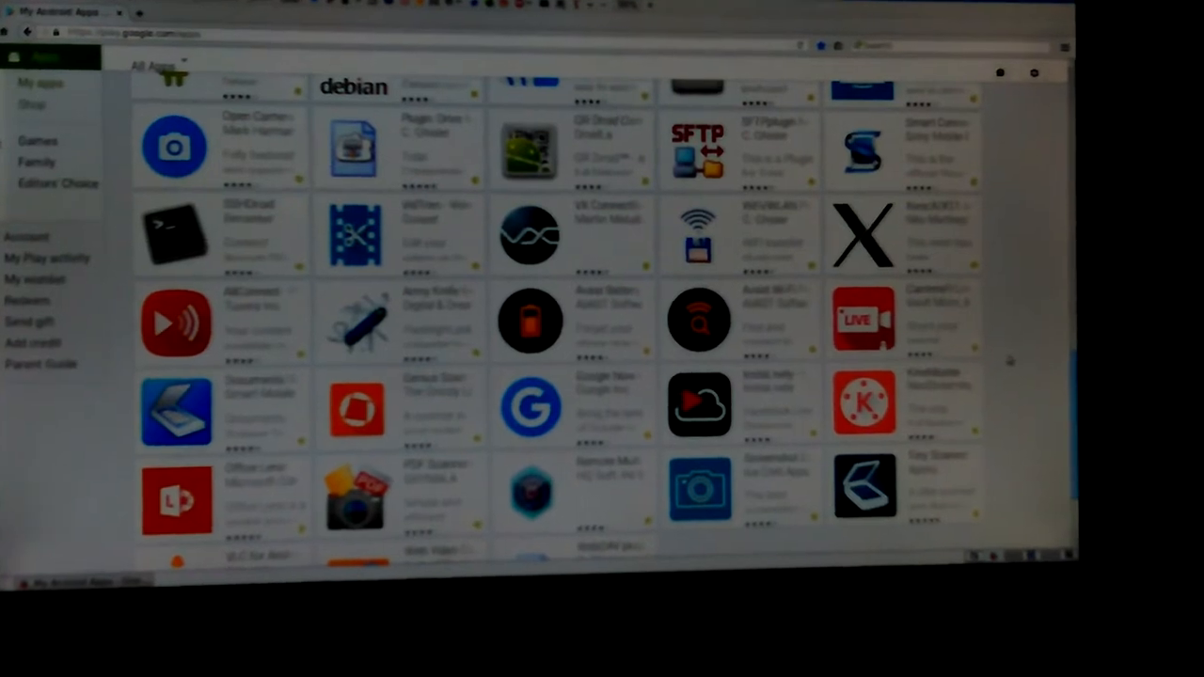
pyautogui.scroll(-3)
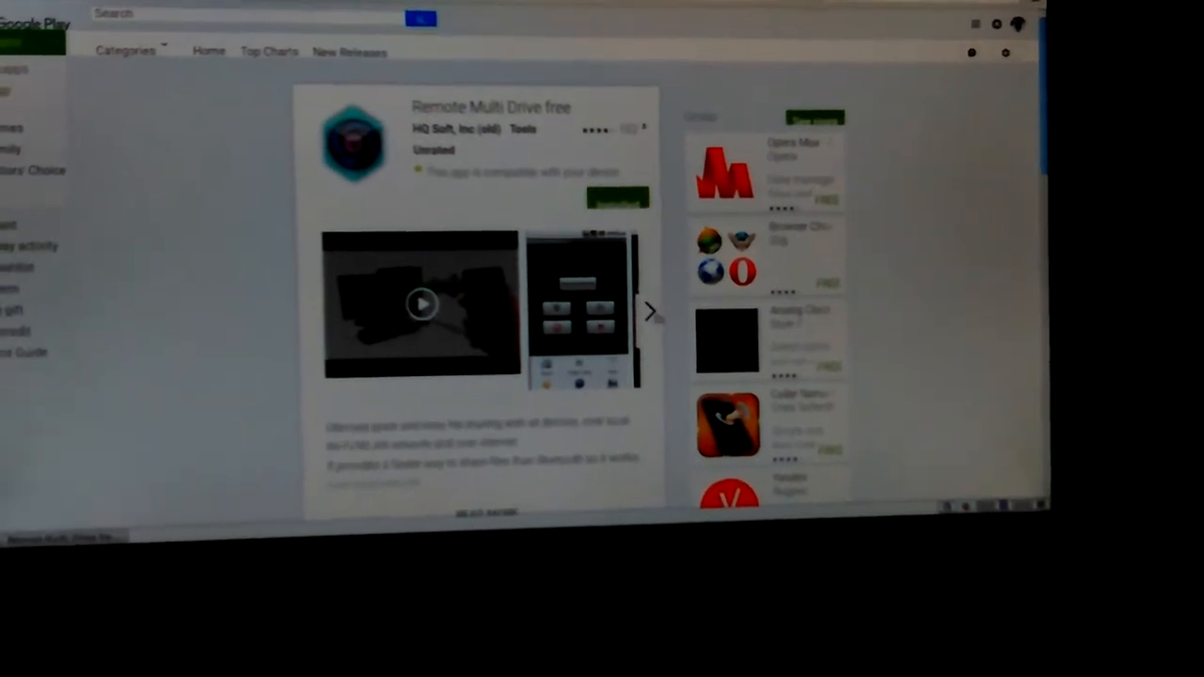
# Step: Scroll down the Remote Multi Drive free store page to its description
pyautogui.scroll(-3)
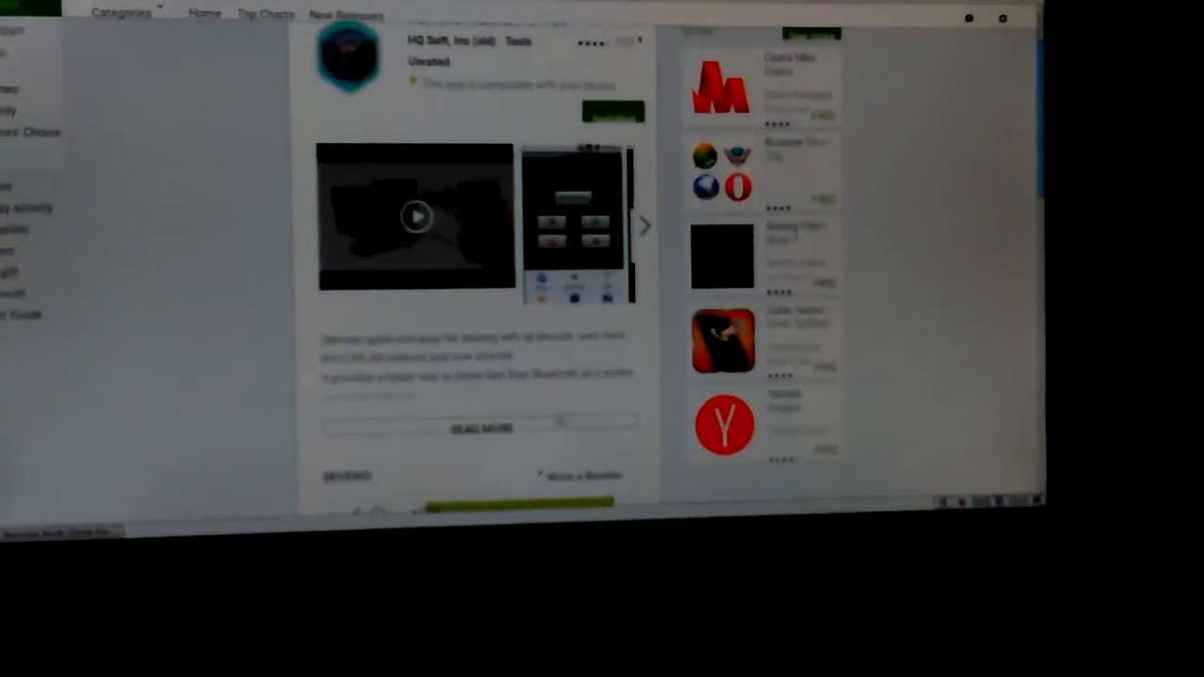
pyautogui.scroll(-3)
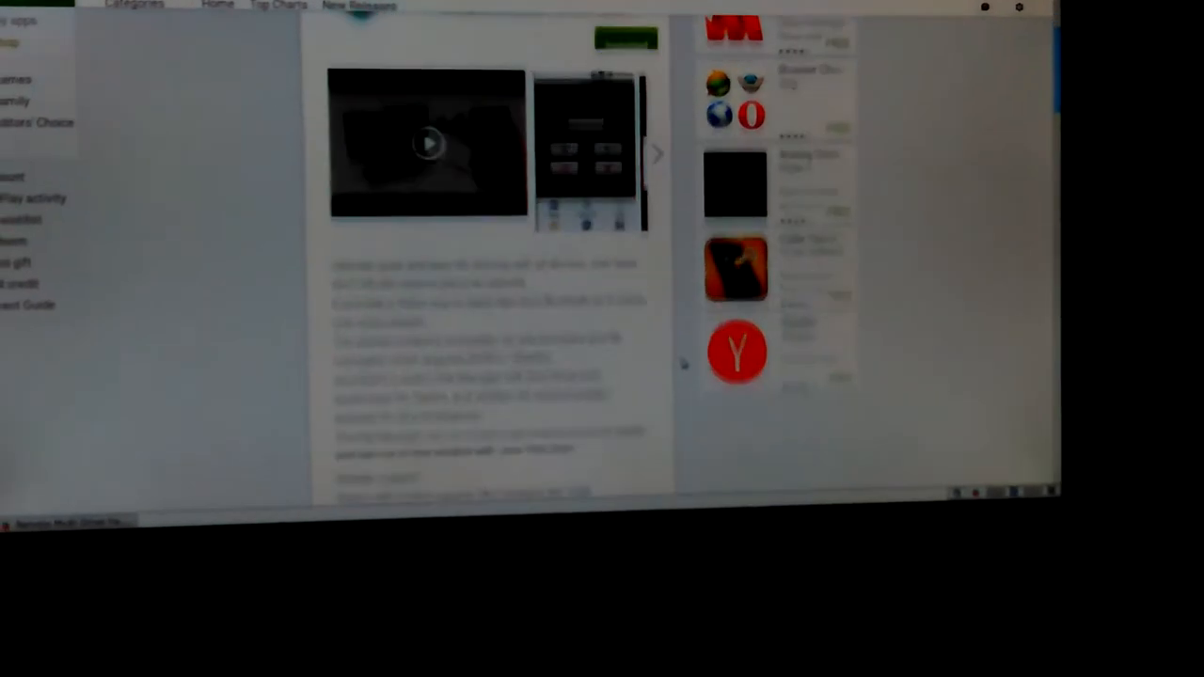
pyautogui.scroll(-3)
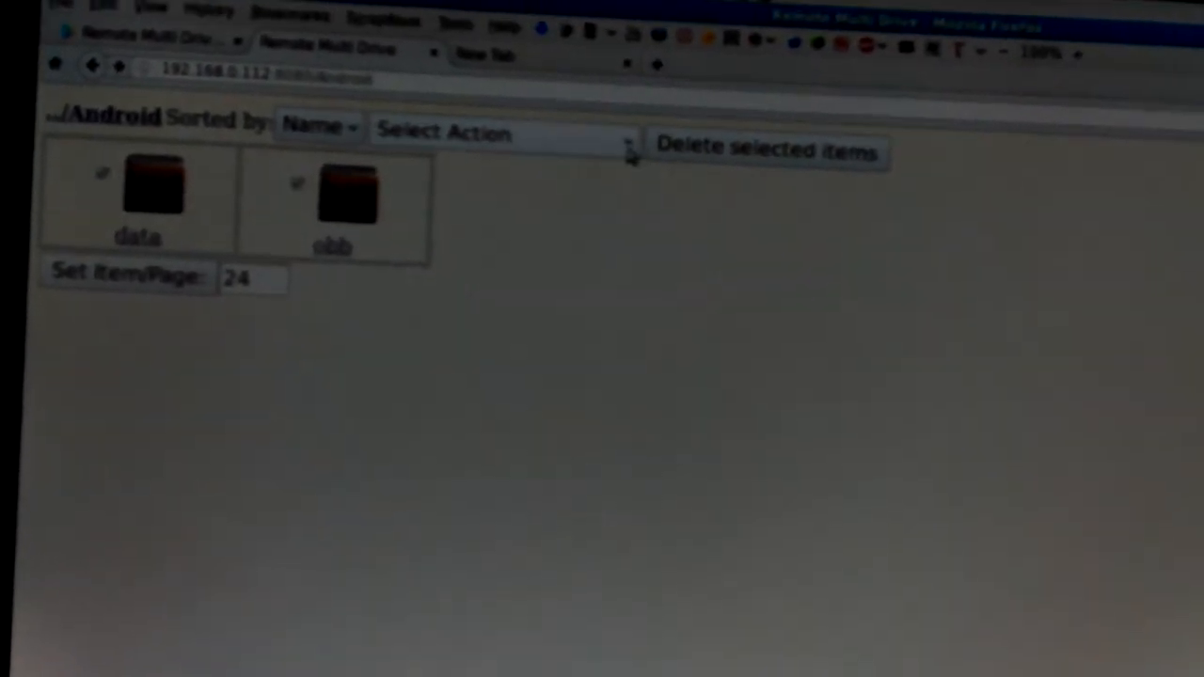
pyautogui.click(503, 132)
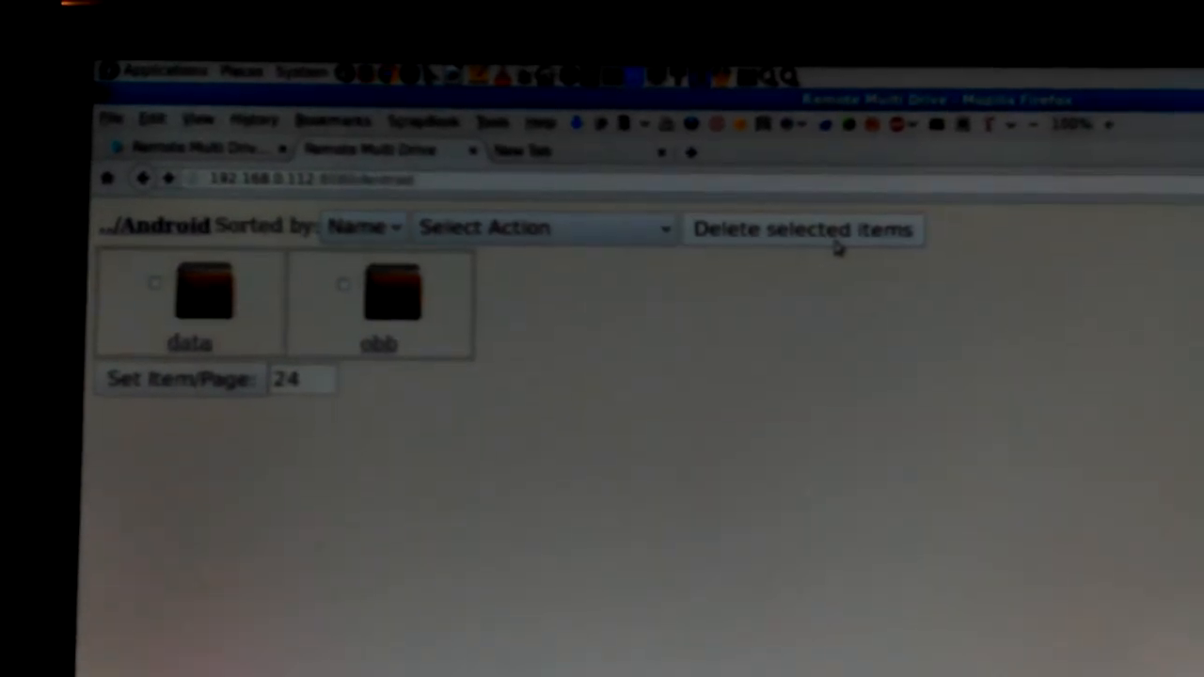
pyautogui.click(360, 227)
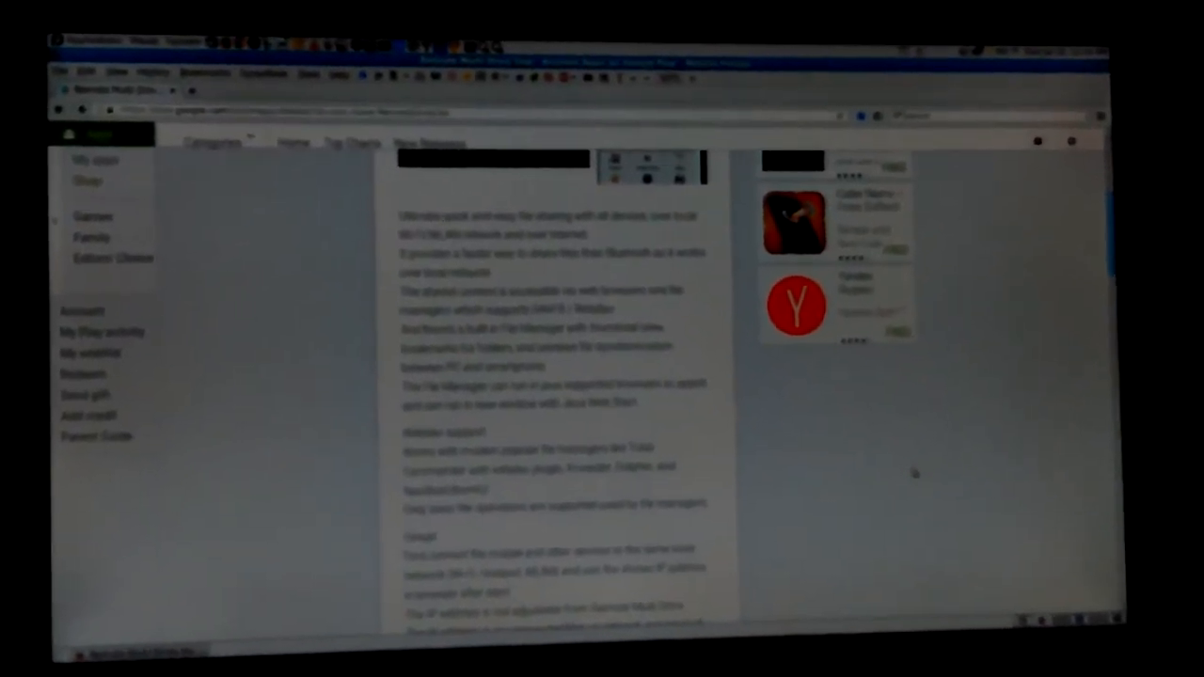
# Step: Scroll further down through the Remote Multi Drive free description text
pyautogui.scroll(-3)
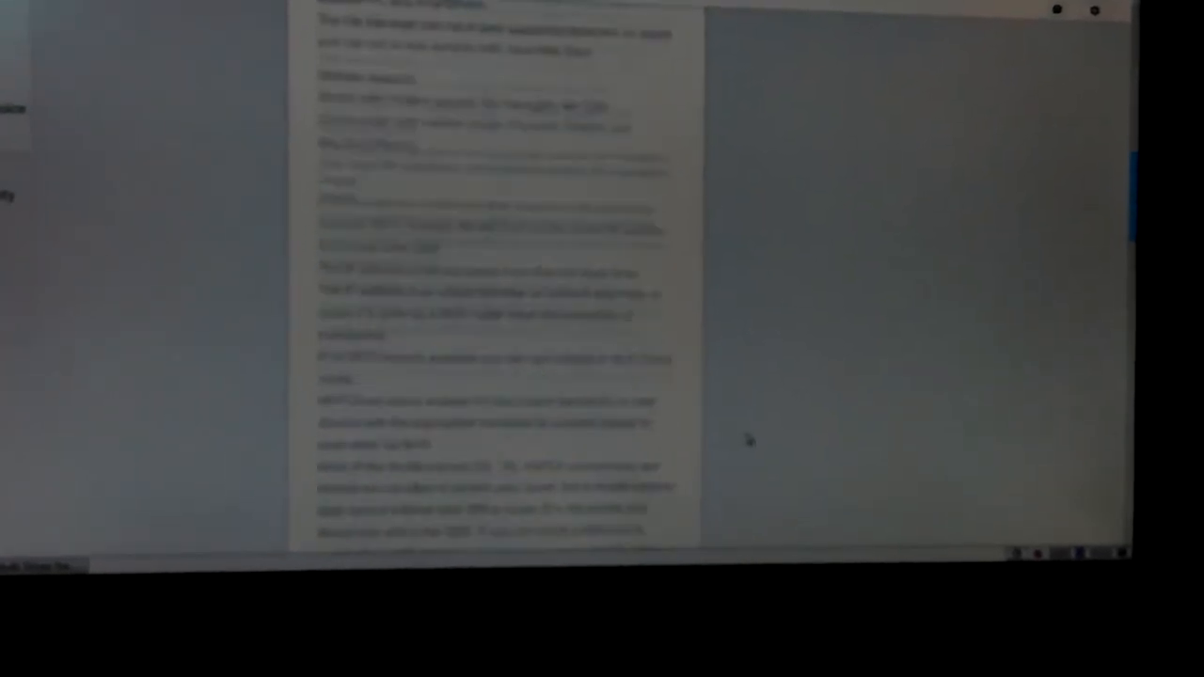
pyautogui.scroll(-3)
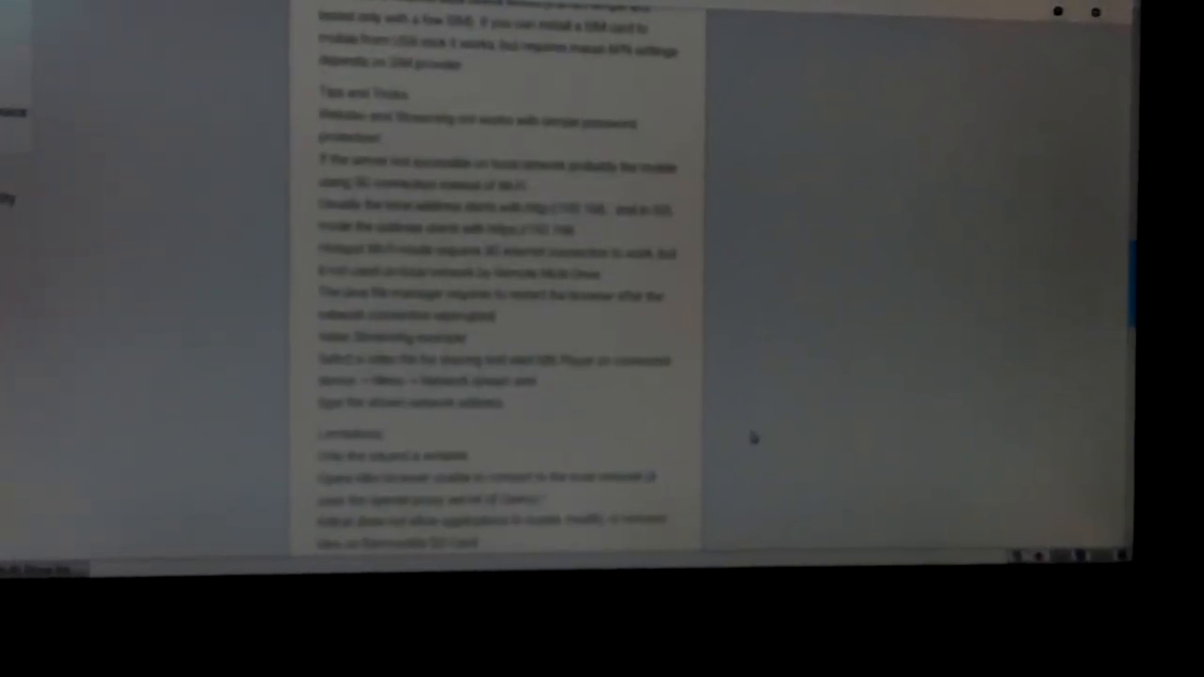
pyautogui.scroll(-3)
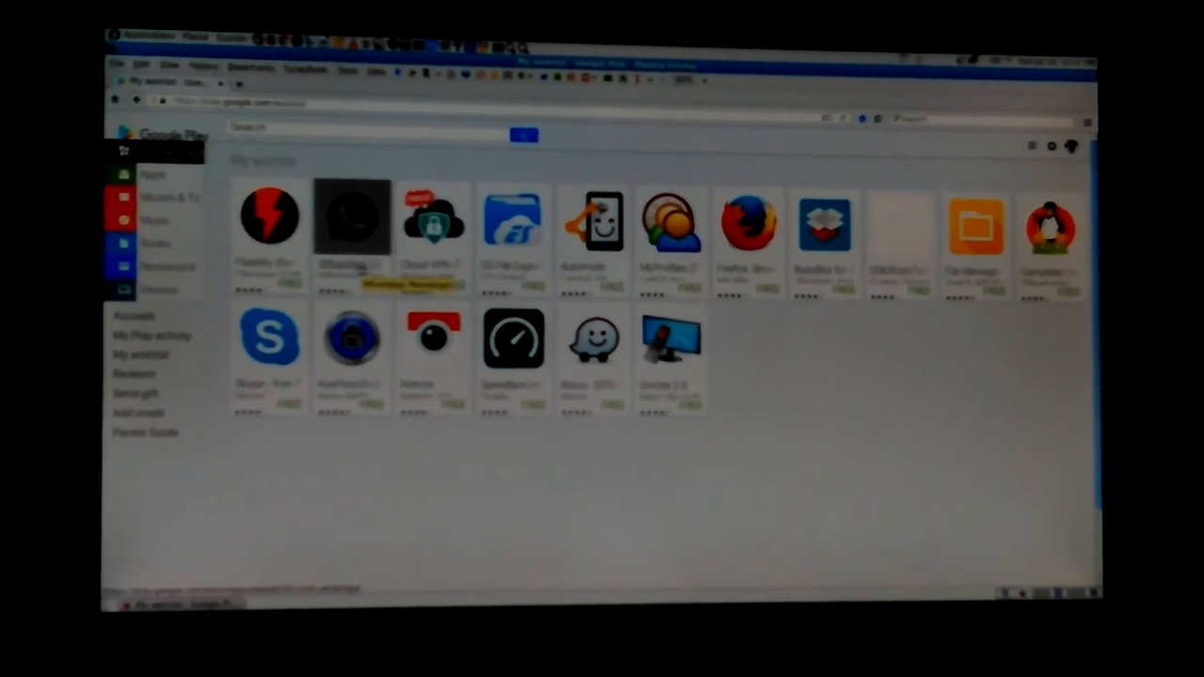
# Step: Show My wishlist with saved free apps like WhatsApp, Skype and Waze
pyautogui.click(353, 217)
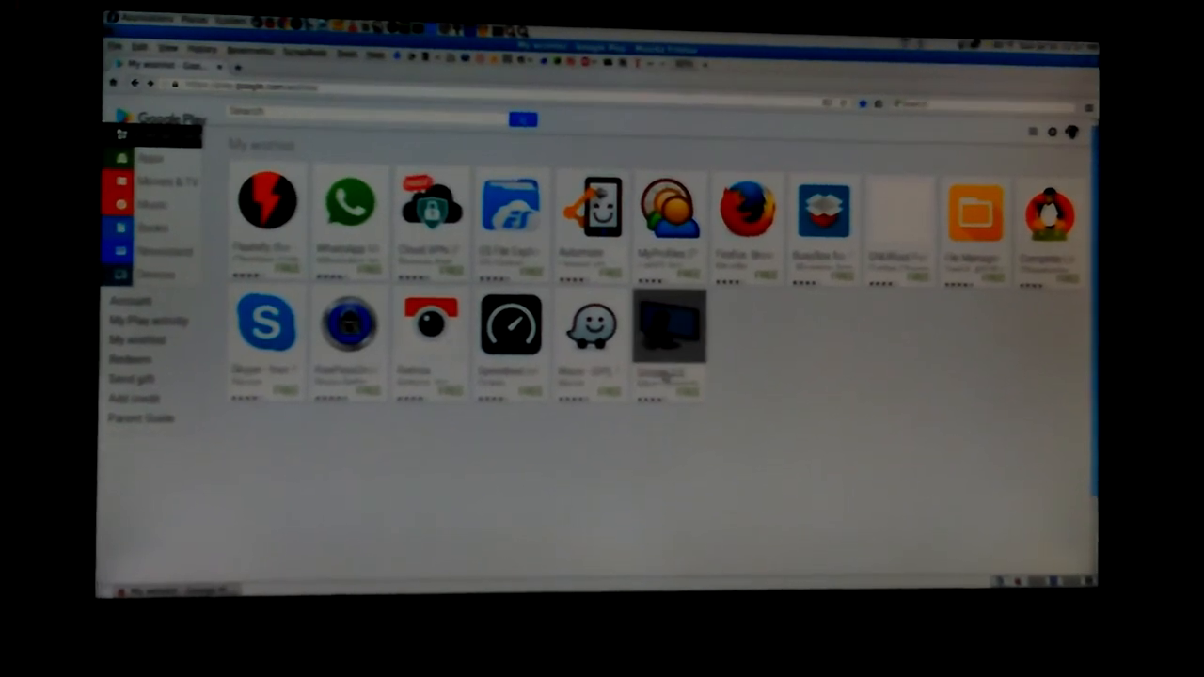
# Step: Open the Gmote 2.0 page from the wishlist and scroll to its 4.5-rated reviews
pyautogui.click(667, 324)
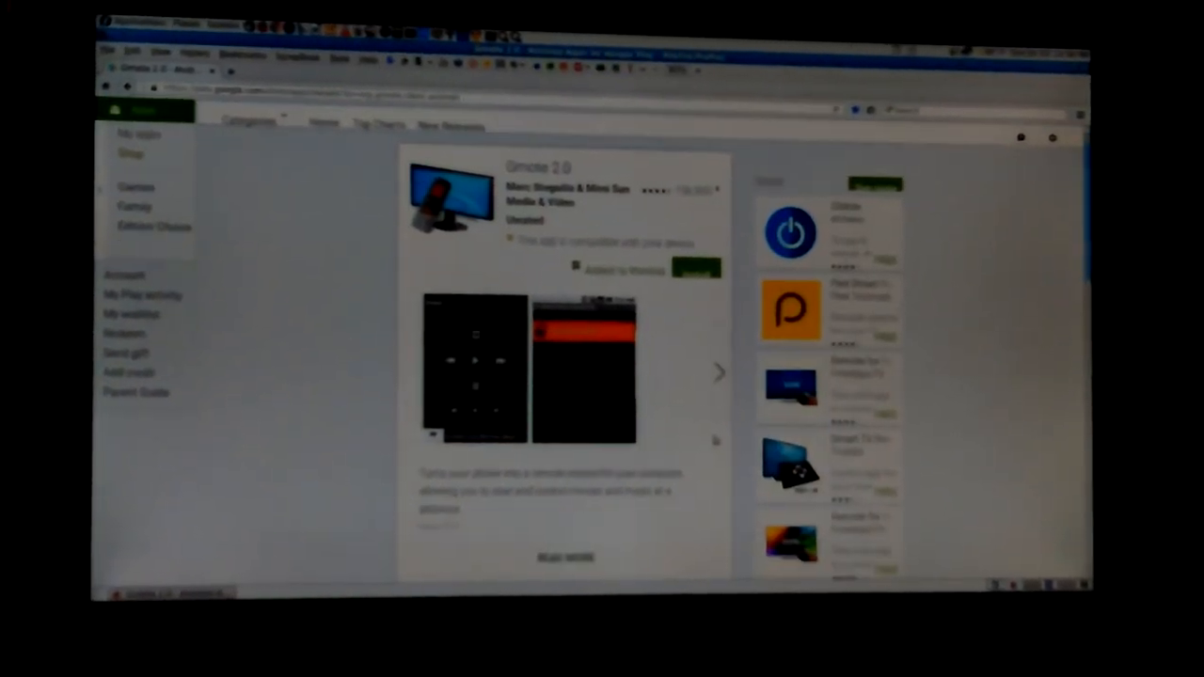
pyautogui.scroll(-3)
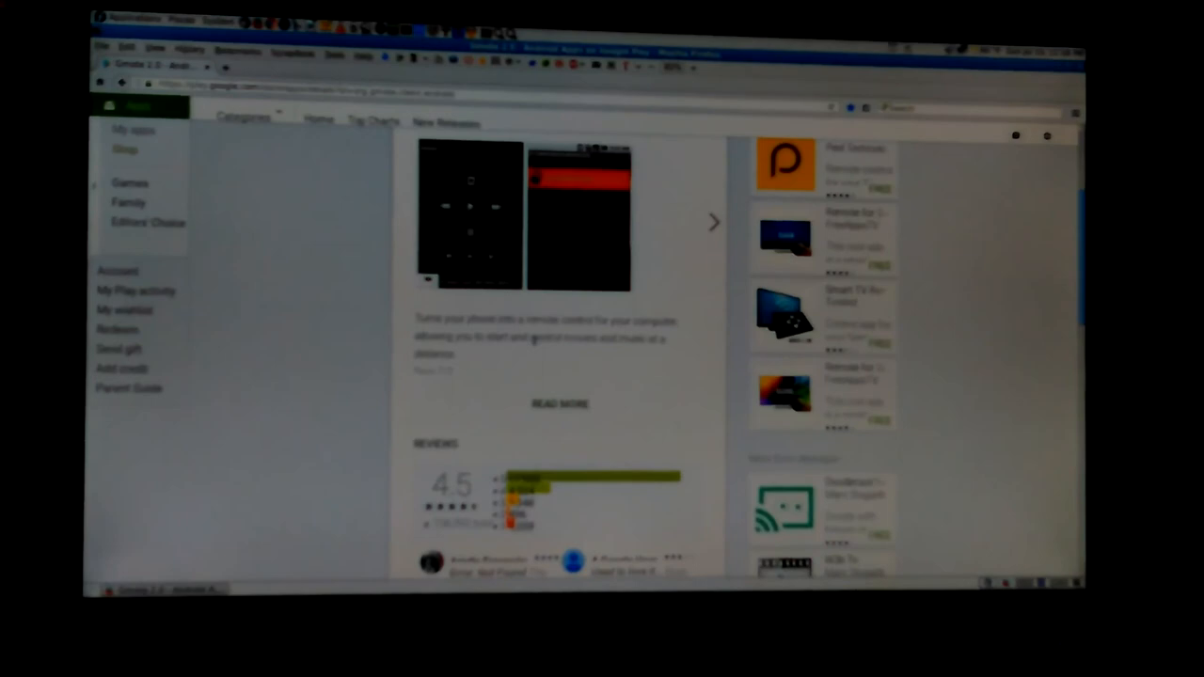